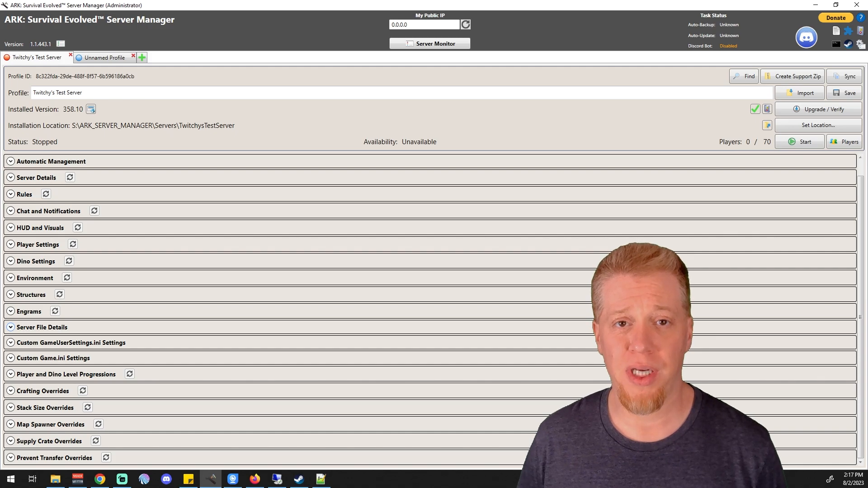
# - Expand the Custom GameUserSettings.ini Settings panel in the server manager
pyautogui.click(71, 342)
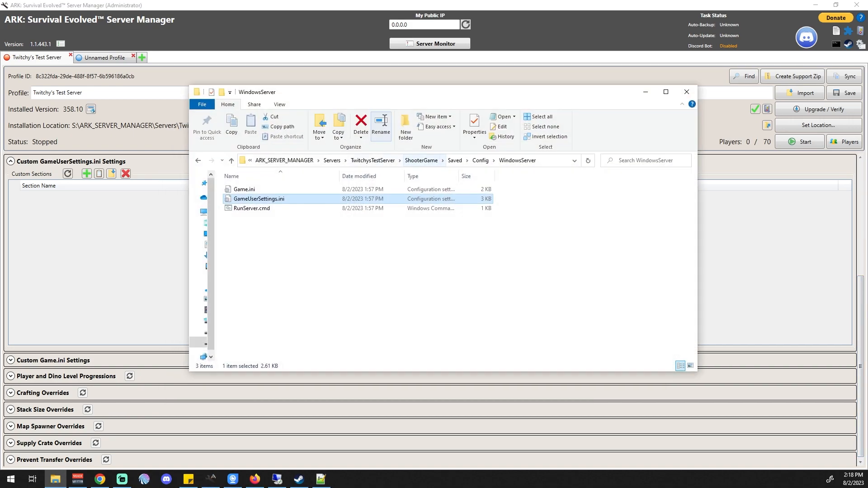
# - Navigate TwitchysTestServer > ShooterGame > Config and open GameUserSettings.ini's context menu
pyautogui.click(372, 161)
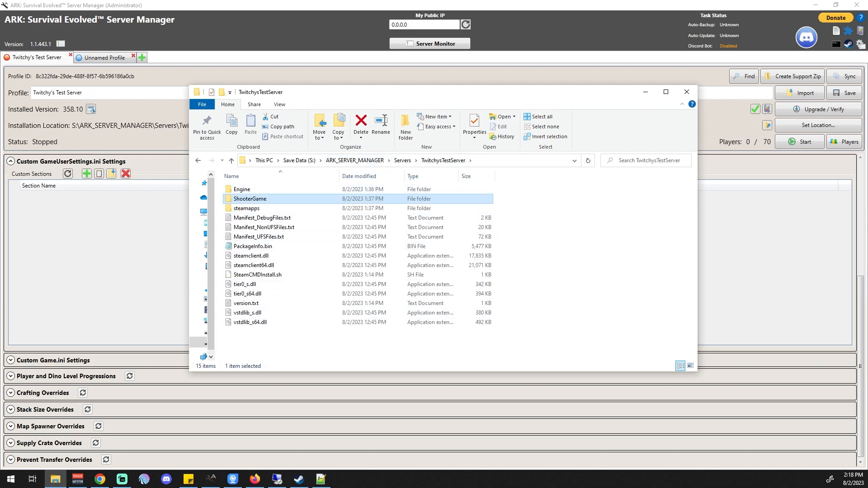
pyautogui.doubleClick(250, 199)
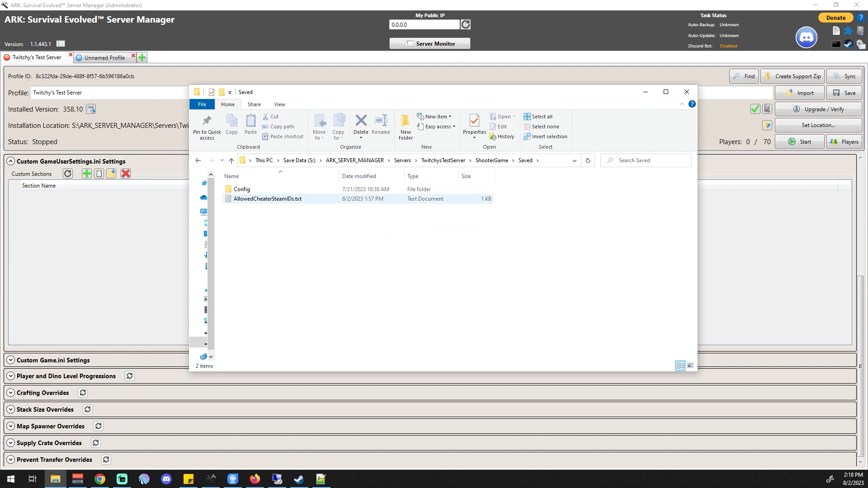
pyautogui.doubleClick(240, 189)
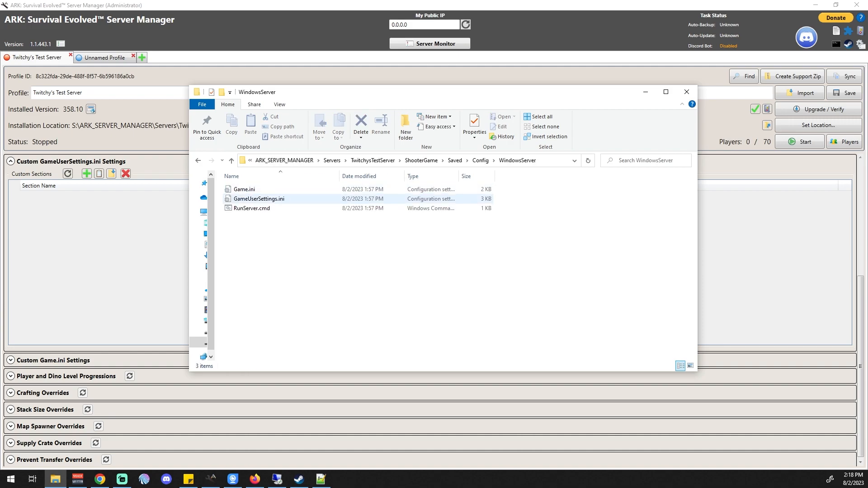
pyautogui.rightClick(258, 199)
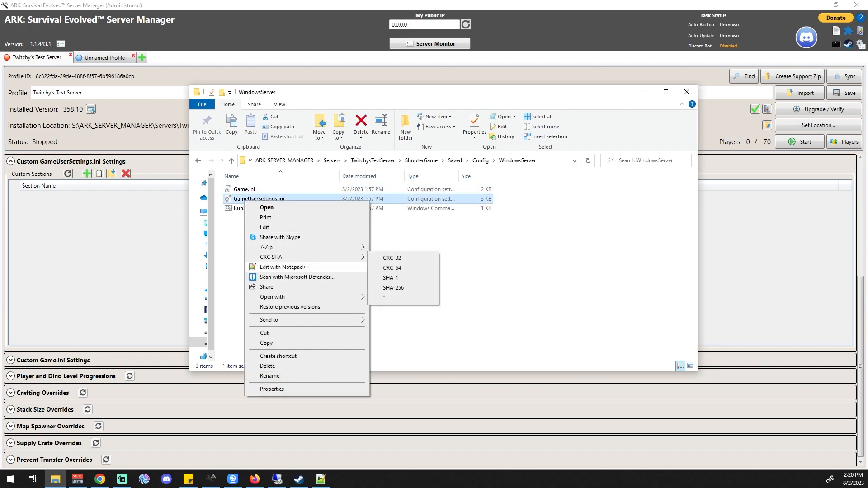
# - Open GameUserSettings.ini in Notepad++ and scroll down to the MessageOfTheDay section
pyautogui.click(284, 267)
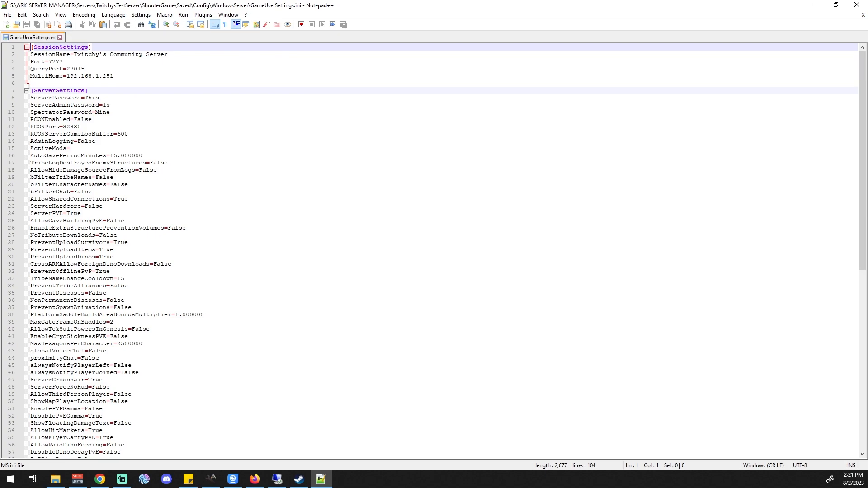
pyautogui.scroll(-3)
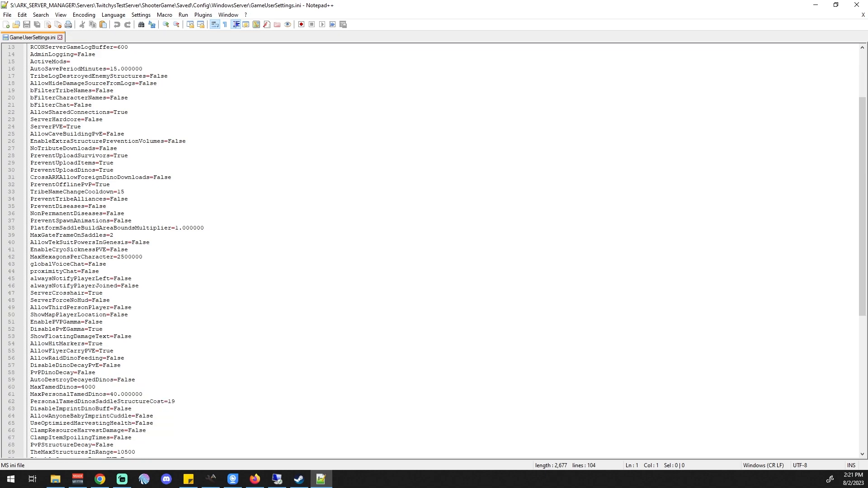
pyautogui.scroll(-3)
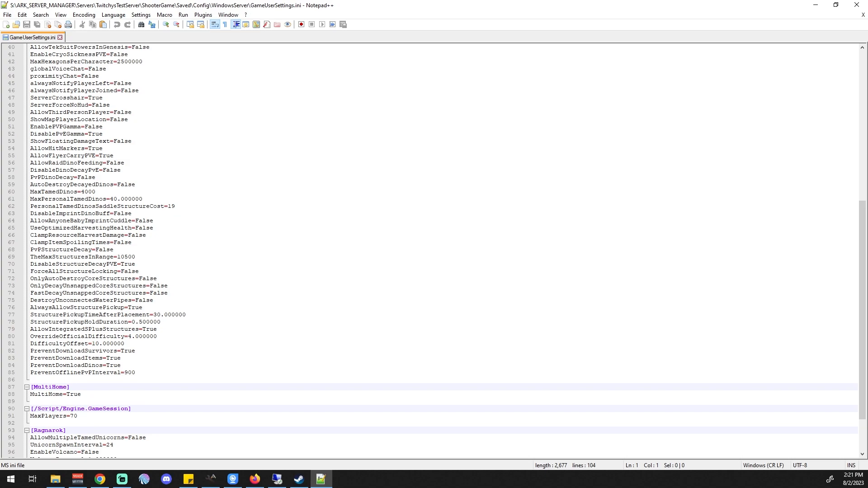
pyautogui.scroll(-3)
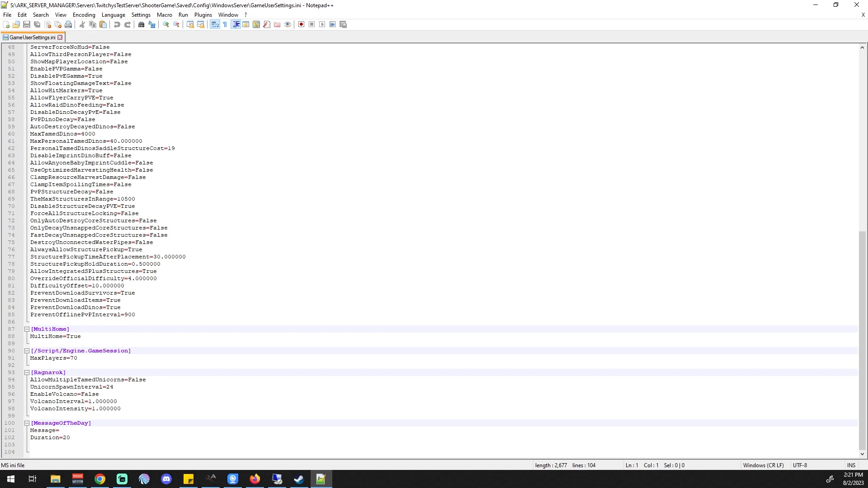
pyautogui.moveTo(211, 479)
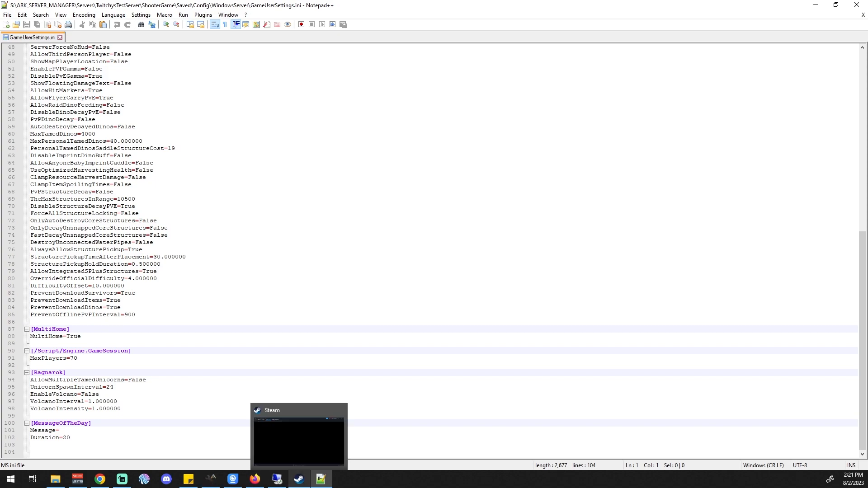
# - Copy the CKF_Config block from the Steam mod page, paste it, then select it for removal
pyautogui.click(300, 479)
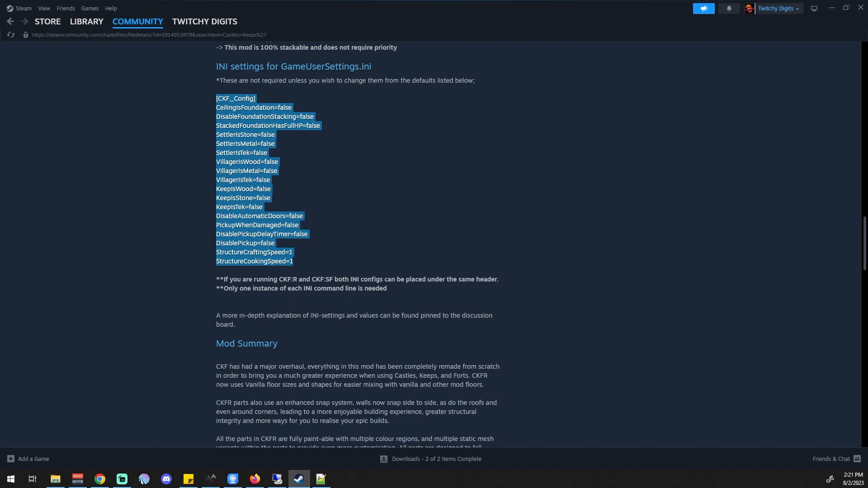
pyautogui.click(320, 479)
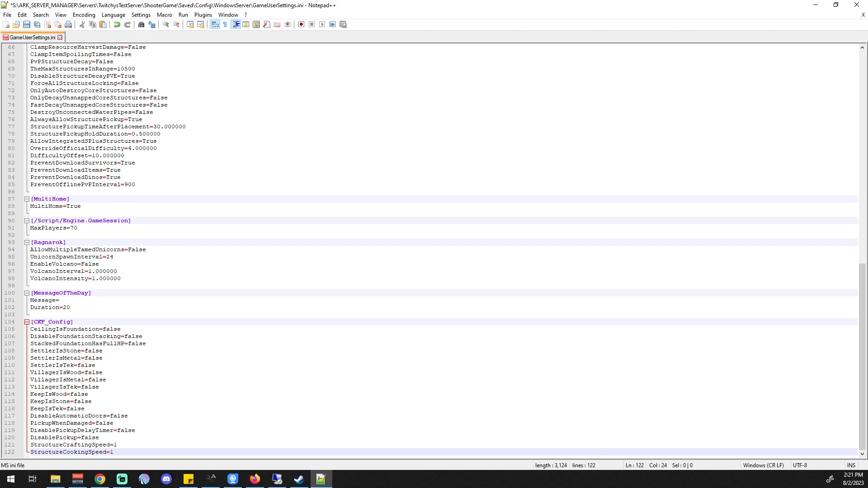
pyautogui.moveTo(36, 344); pyautogui.dragTo(113, 453)
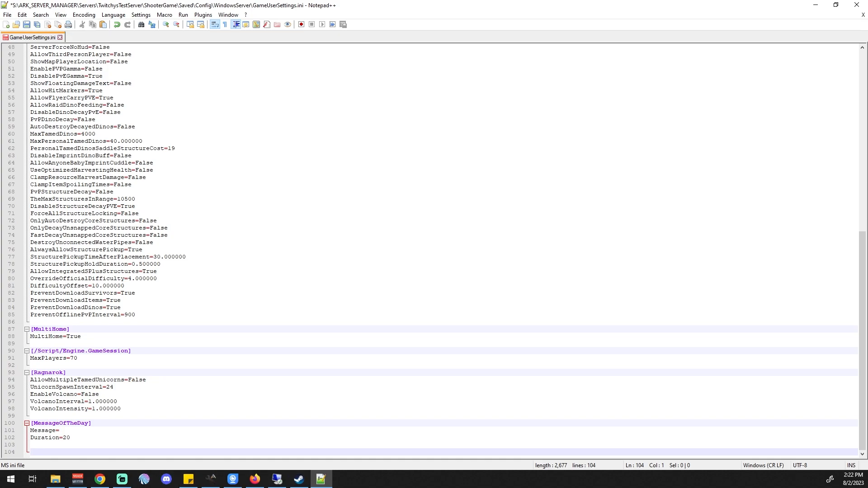
# - Paste the CKF_Config block via Paste Section Data, process it, and expand the new section
pyautogui.click(212, 480)
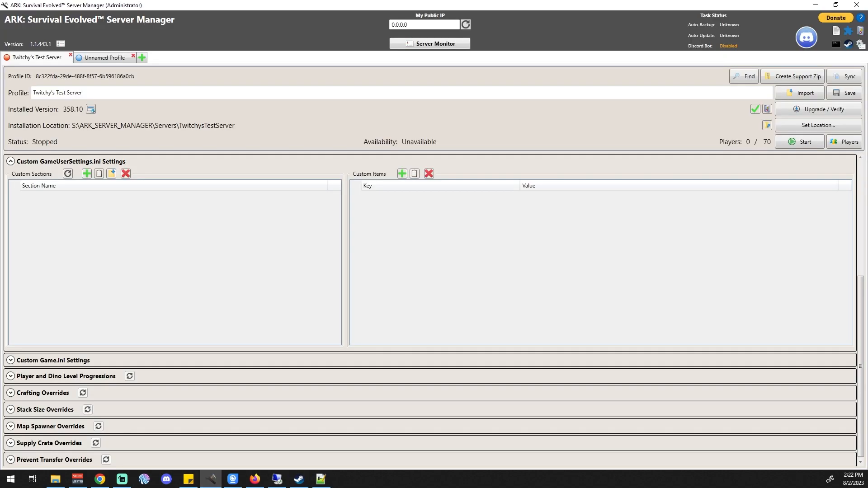
pyautogui.moveTo(111, 174)
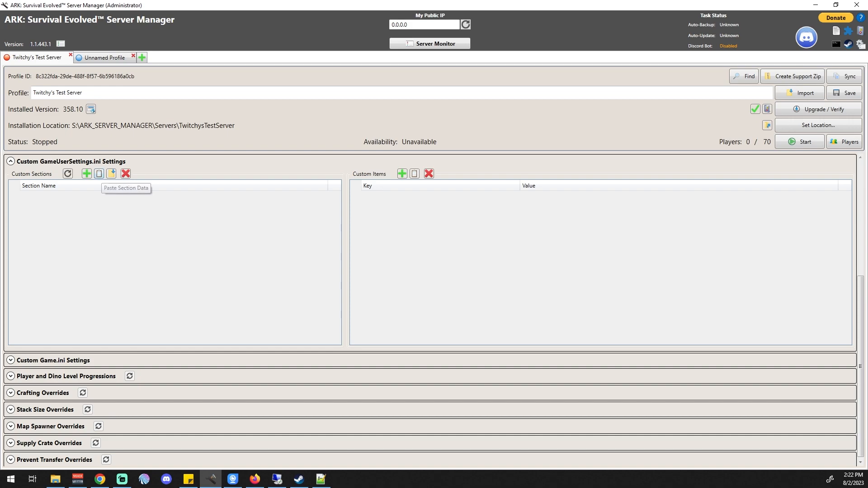
pyautogui.click(111, 174)
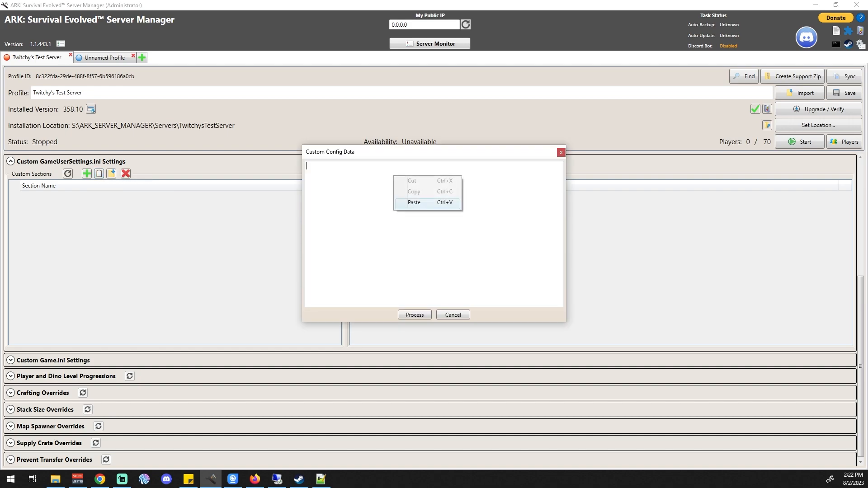
pyautogui.click(414, 202)
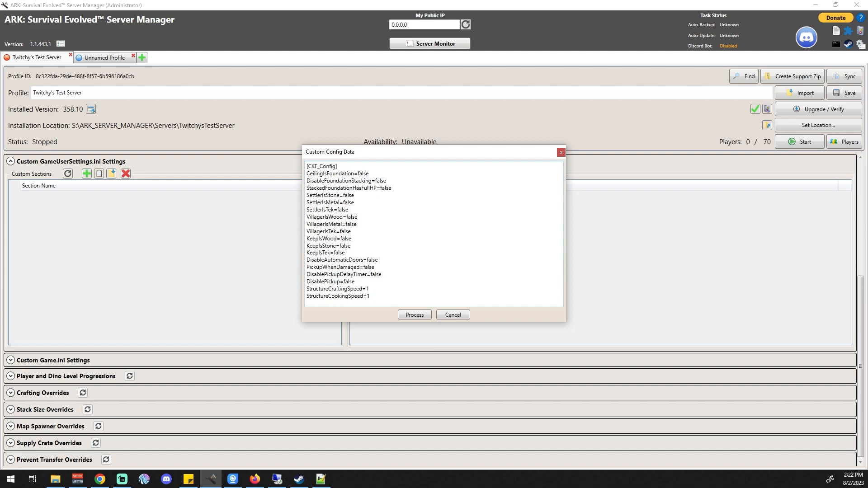
pyautogui.click(415, 315)
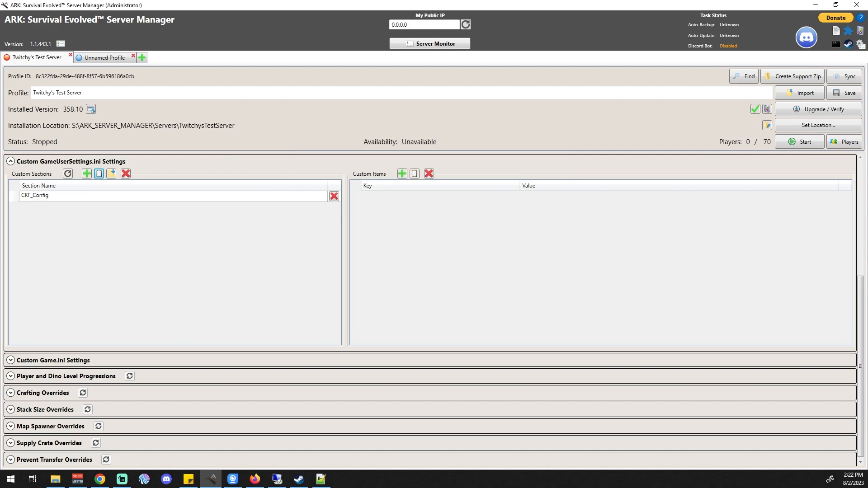
pyautogui.click(34, 195)
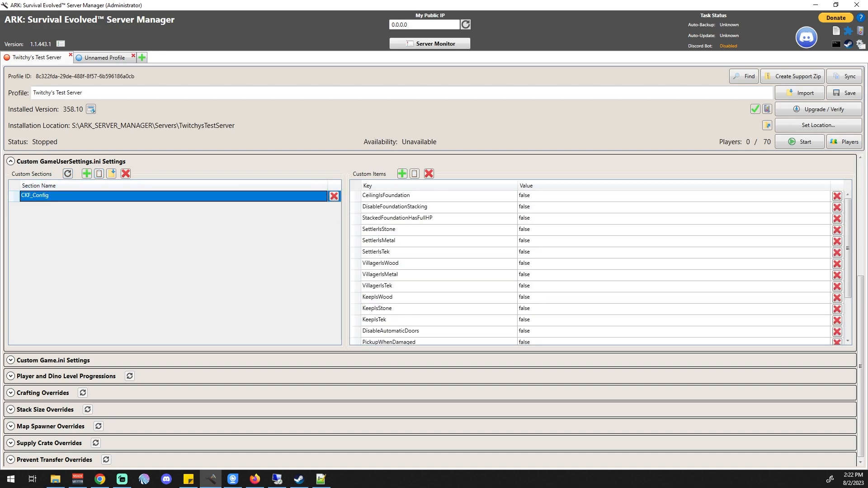
# - Save the profile and reload GameUserSettings.ini to confirm the CKF_Config section appears
pyautogui.click(846, 93)
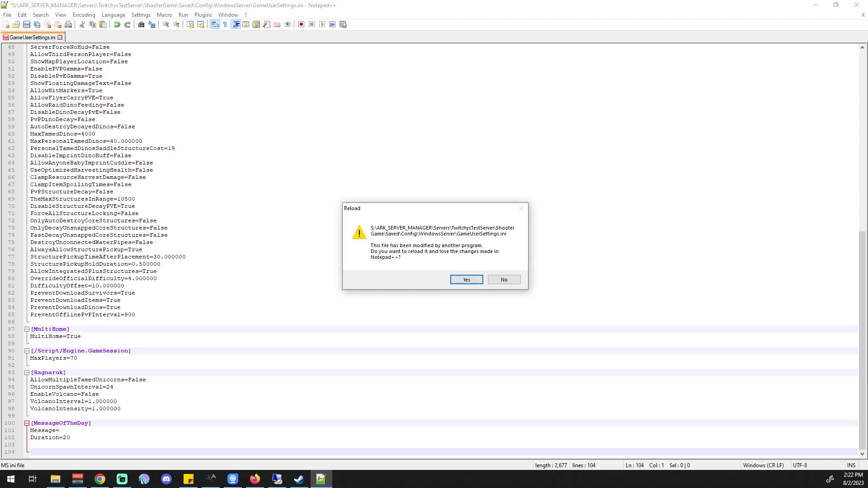
pyautogui.click(466, 280)
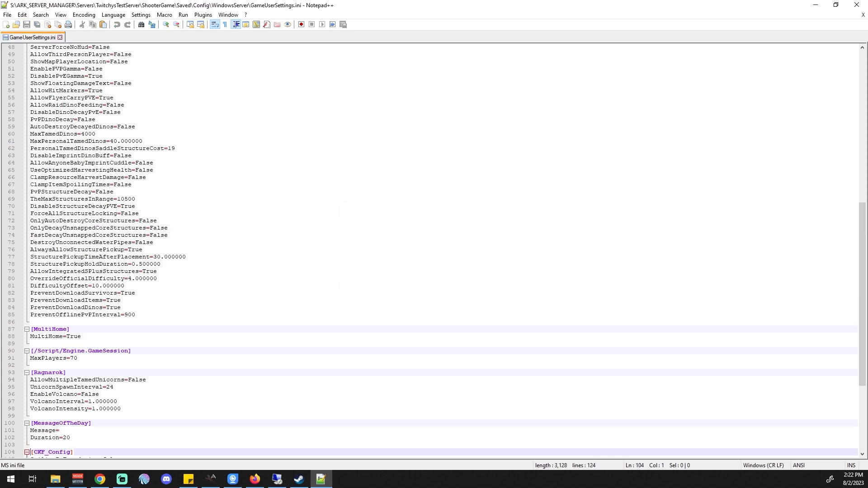
pyautogui.scroll(-3)
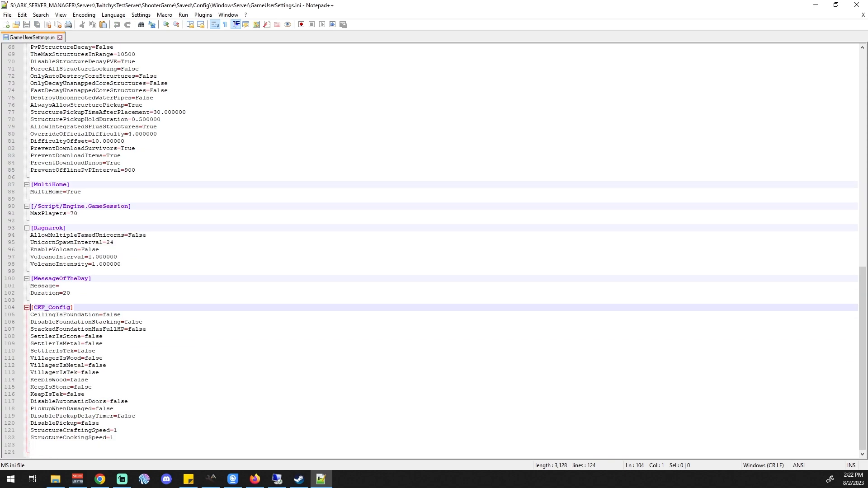